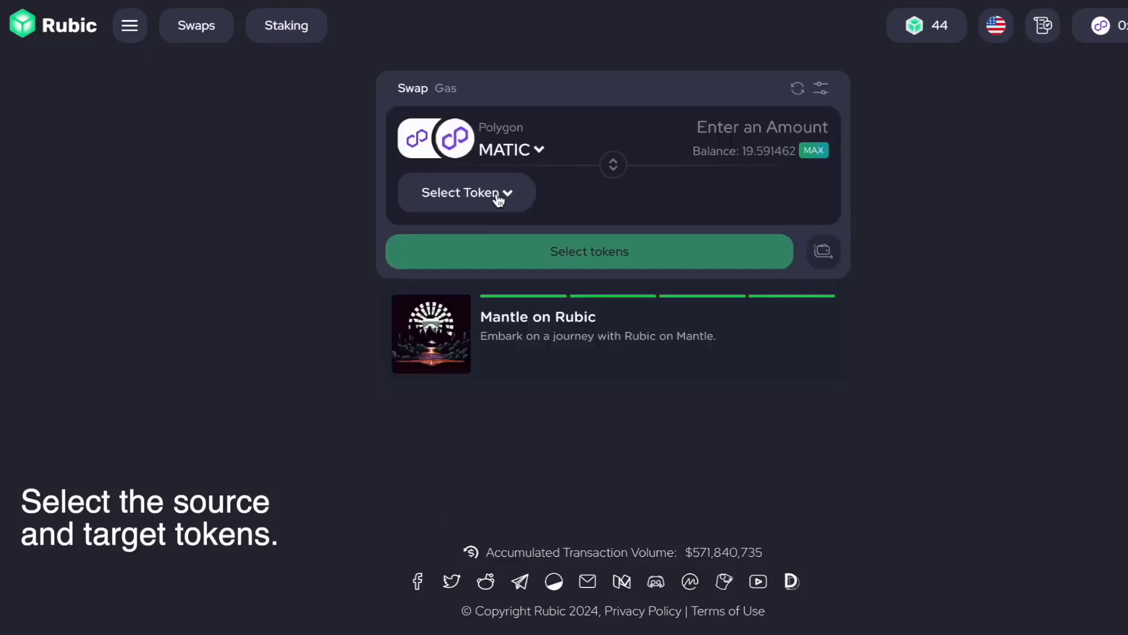
# - Choose USDT on Polygon as the token to receive for MATIC
pyautogui.click(466, 192)
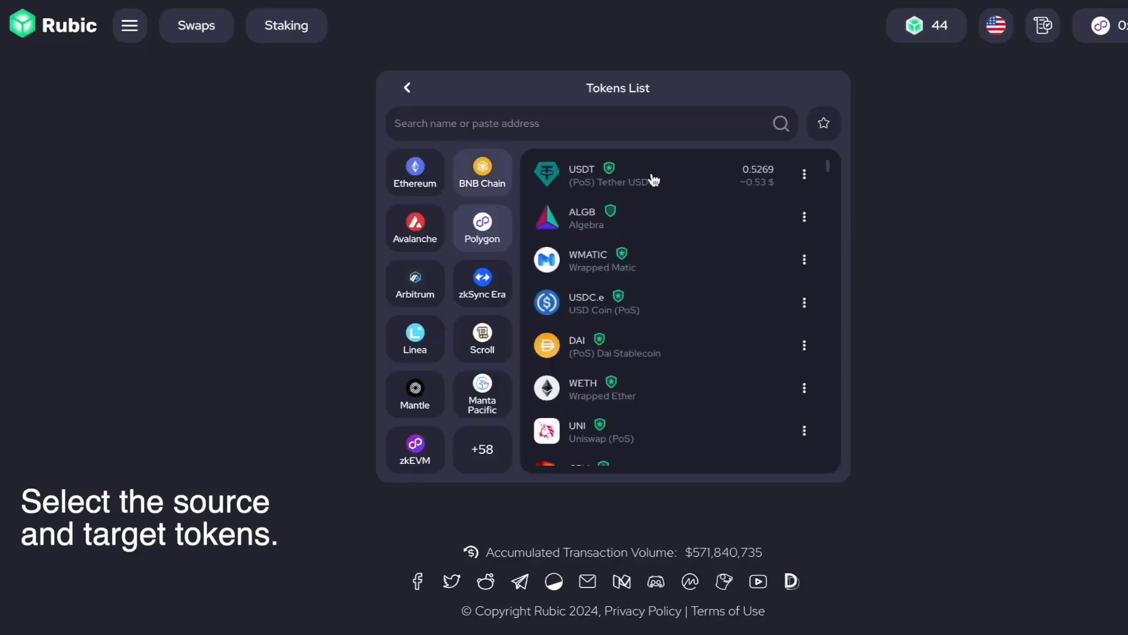
pyautogui.click(618, 174)
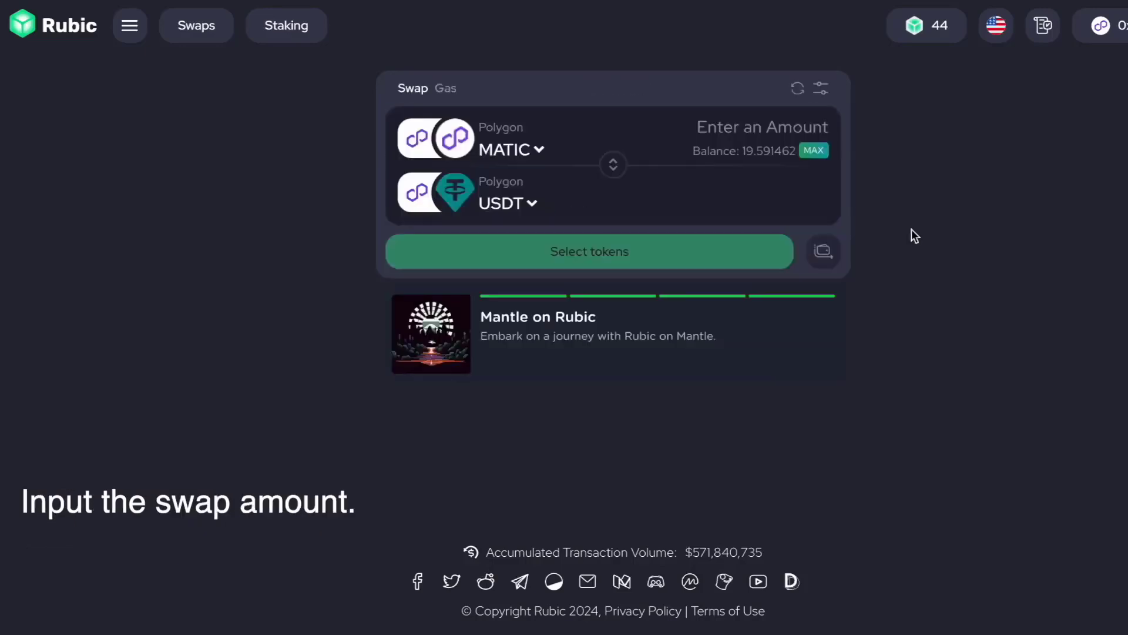
# - Enter 15 MATIC and preview the LiFi route returning 10.95524 USDT
pyautogui.write('15')
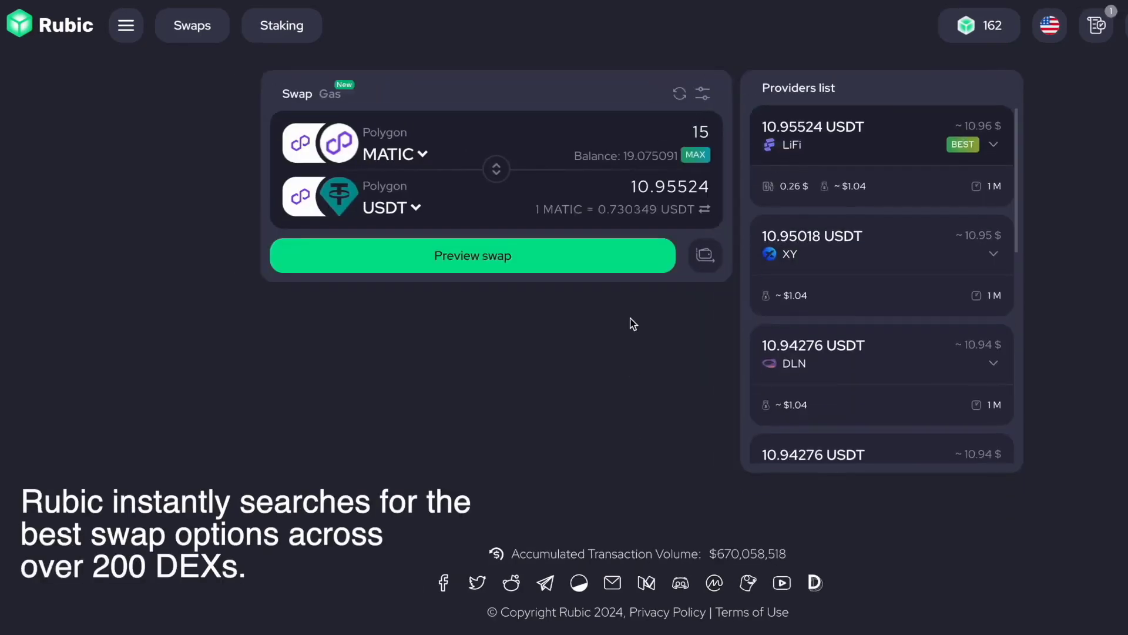
pyautogui.click(472, 256)
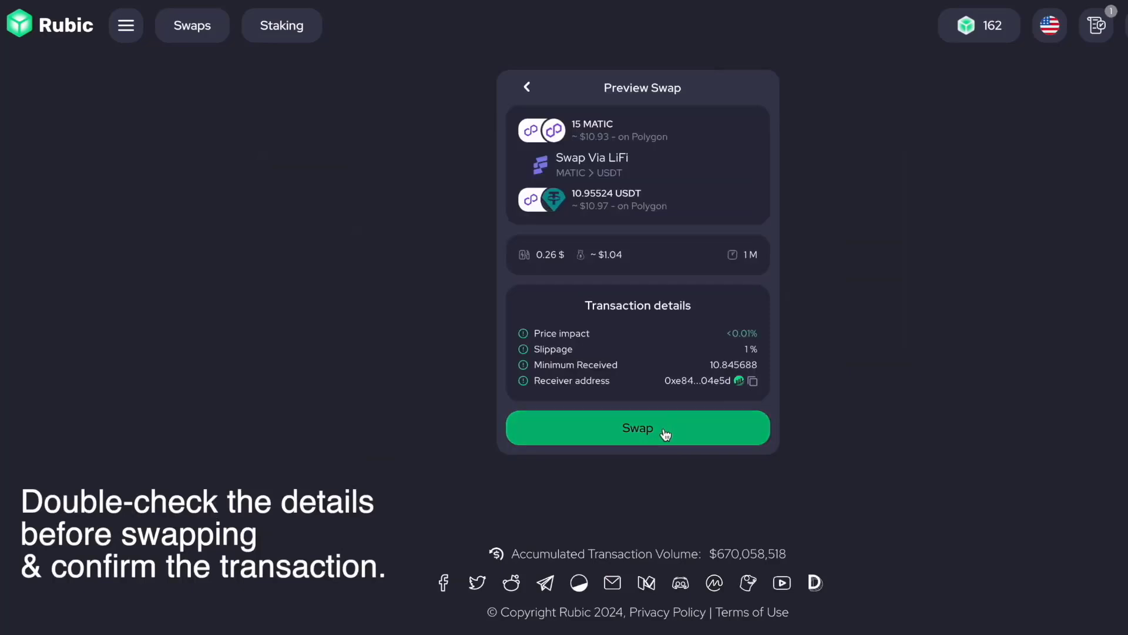
# - Confirm and sign the 15 MATIC to 10.95524 USDT swap, then close the success summary
pyautogui.click(637, 428)
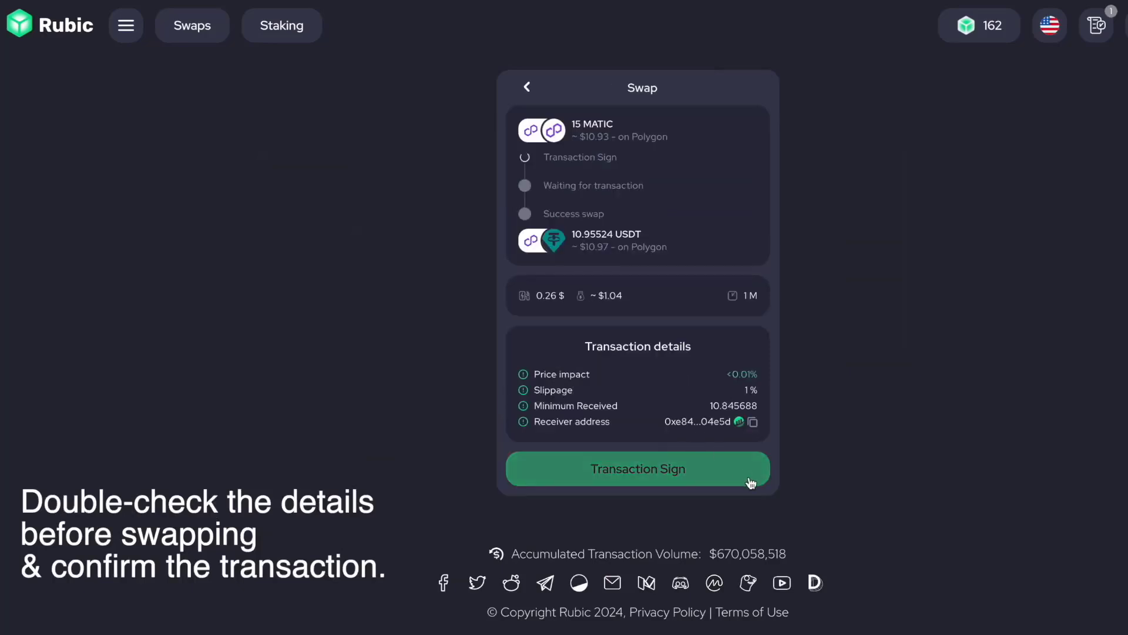
pyautogui.click(636, 469)
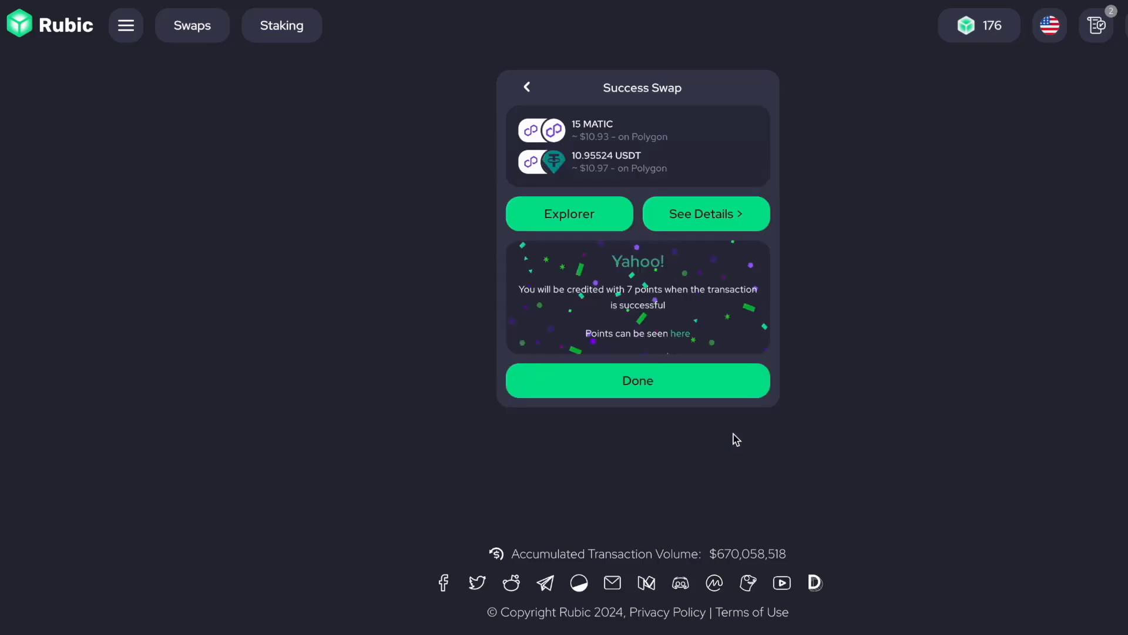
pyautogui.click(637, 380)
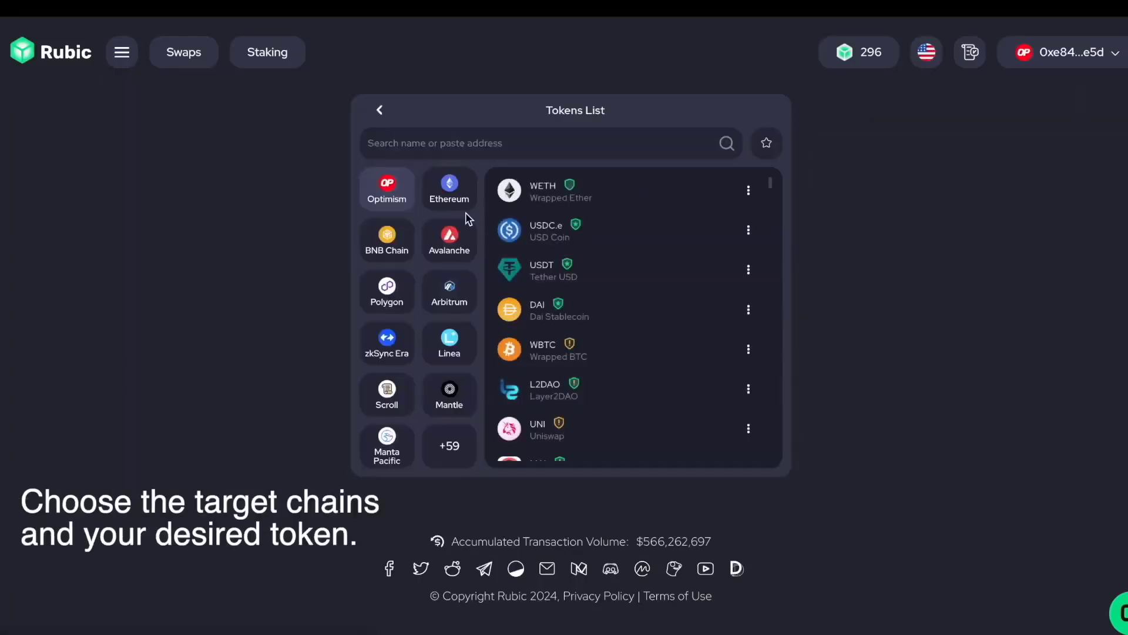
# - Pick BNB on BNB Chain as the token to receive for Optimism ETH
pyautogui.click(379, 110)
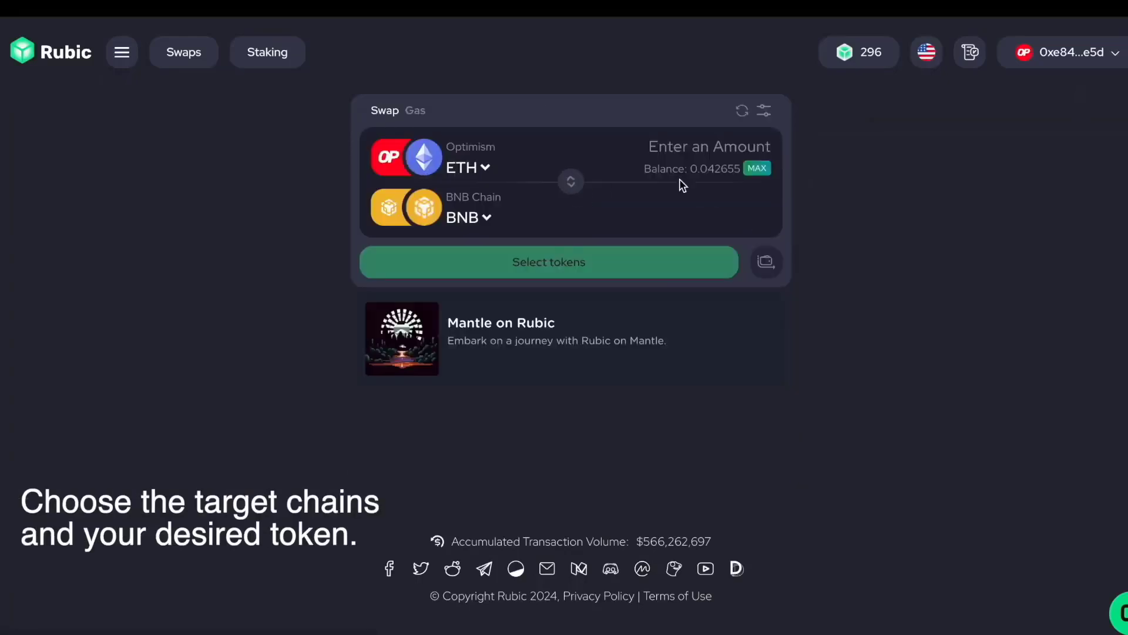
# - Enter 0.02 ETH to get quotes of about 0.168874 BNB
pyautogui.write('0.02')
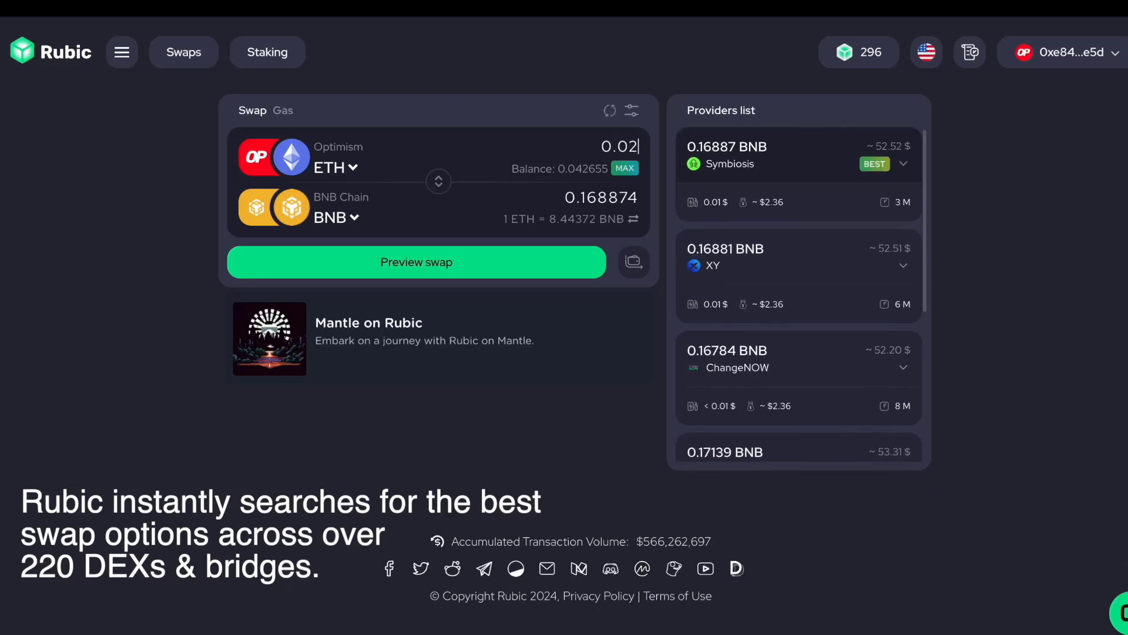
# - Preview the Symbiosis route, confirm the 0.02 ETH to BNB swap, and sign it
pyautogui.click(416, 261)
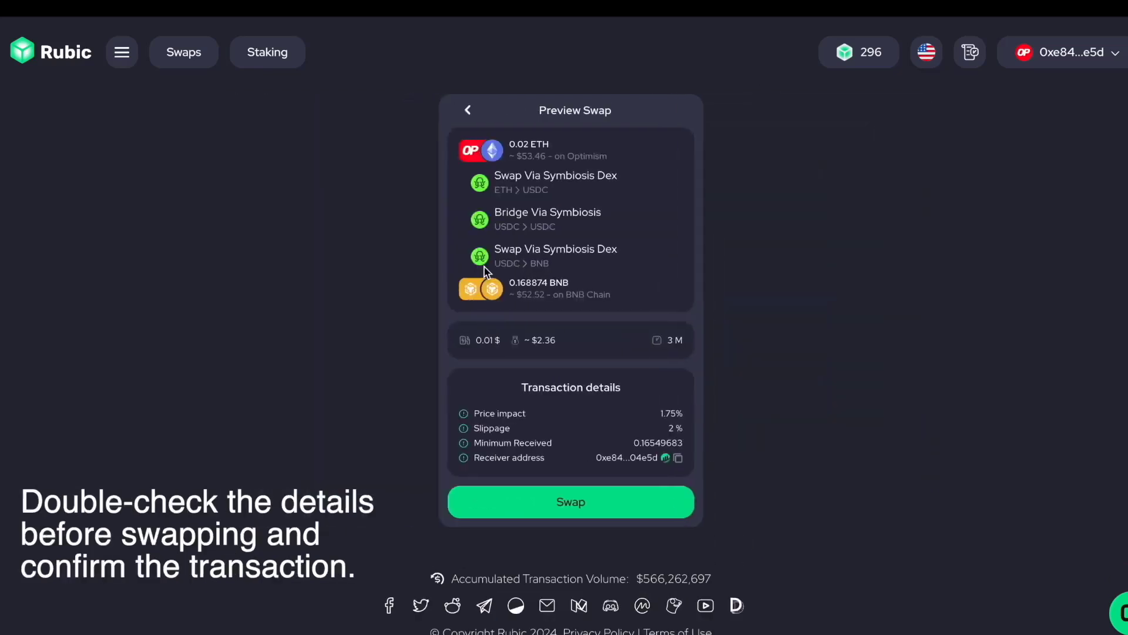
pyautogui.click(571, 501)
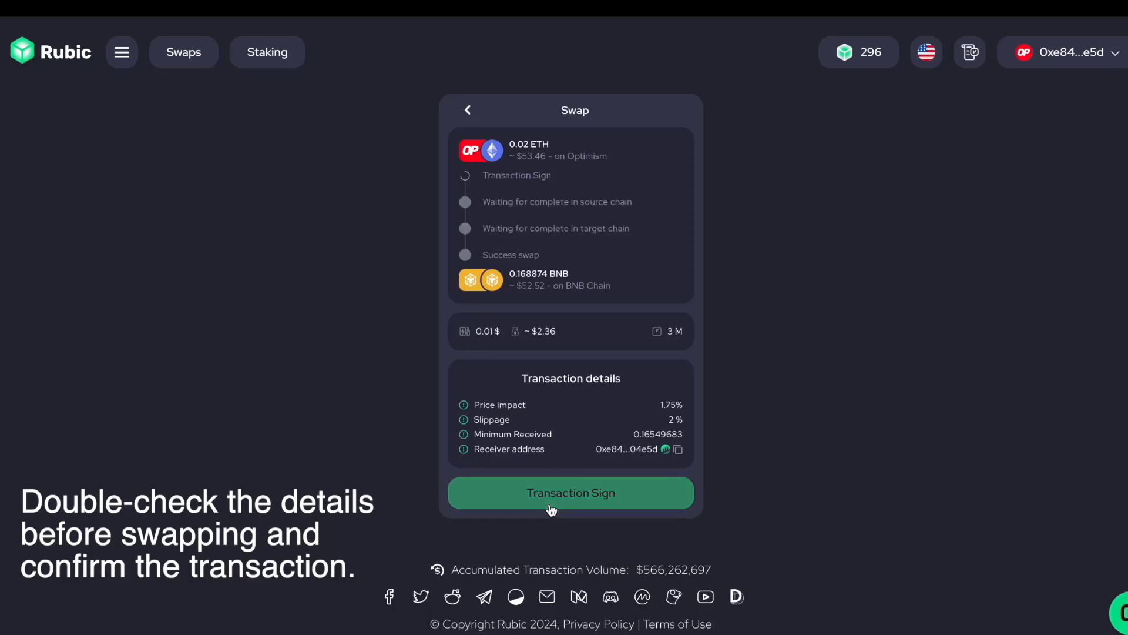
pyautogui.click(570, 492)
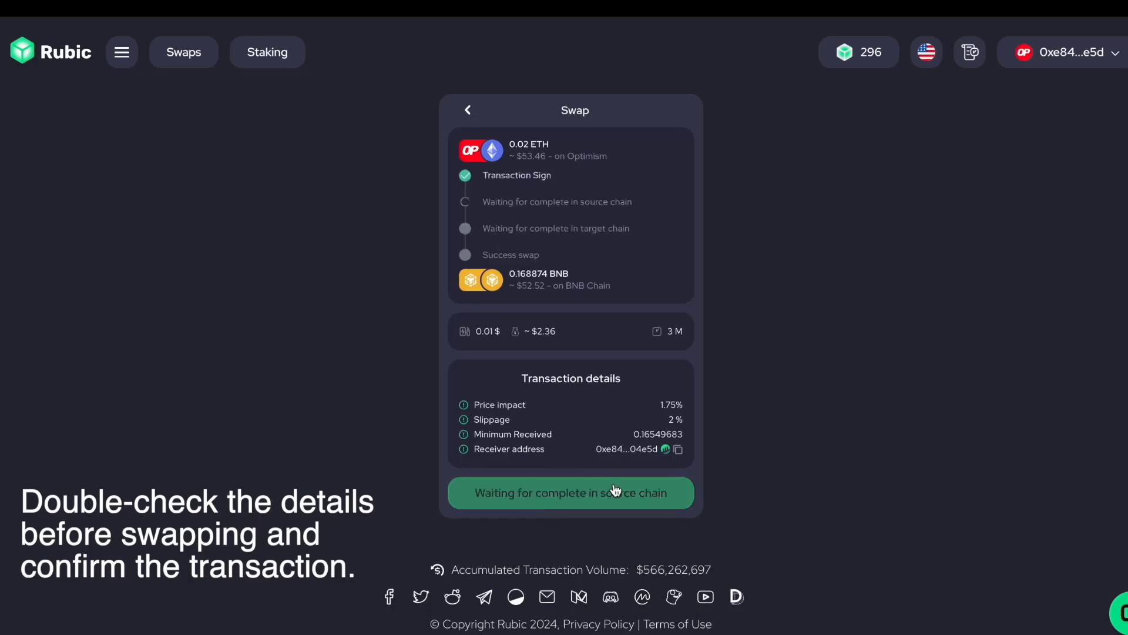